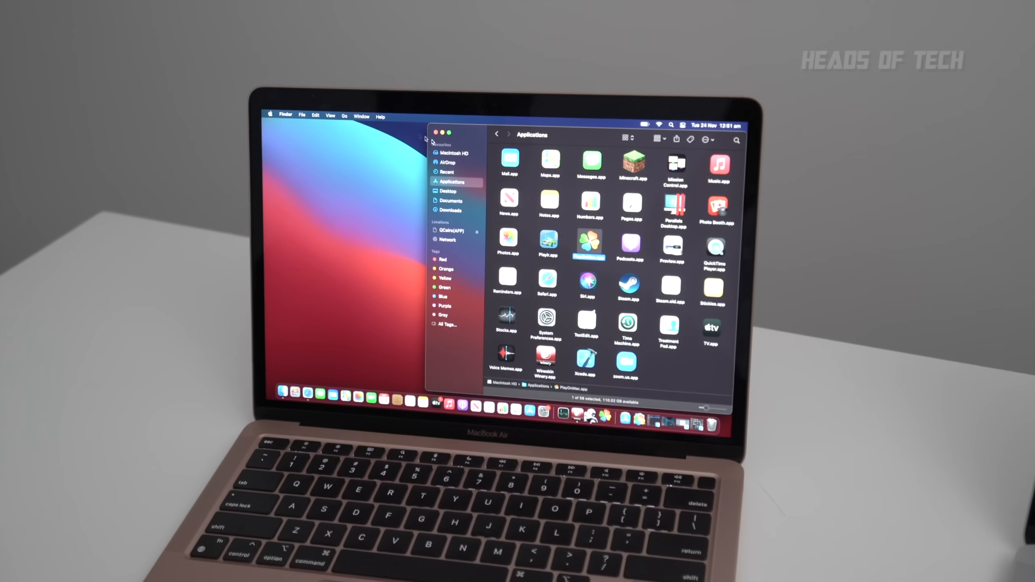
Launch PlayOnMac.app from the Applications folder
click(436, 133)
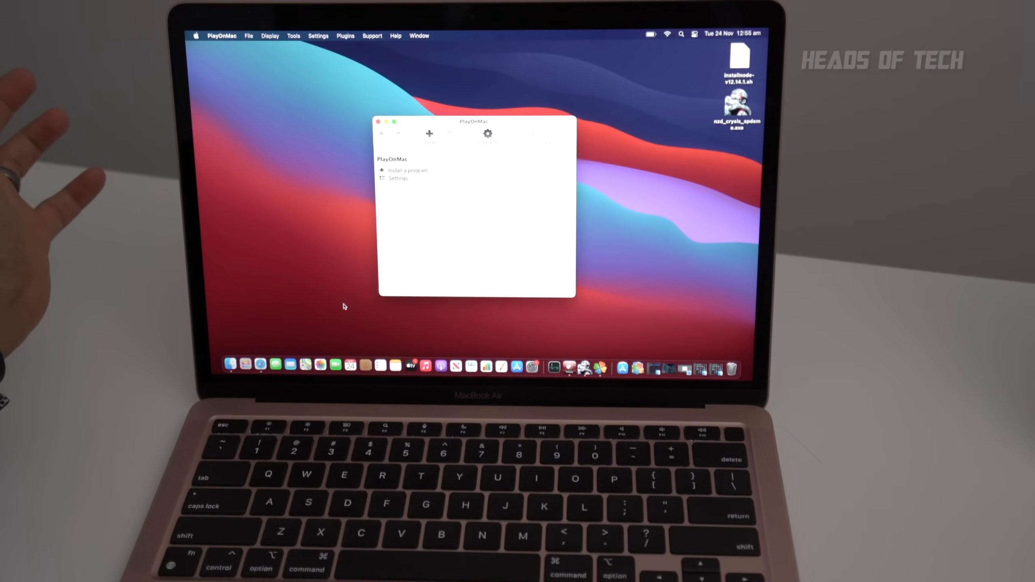
Start installing a program, skip the advice and disclaimer notices, and choose a non-listed program
click(407, 170)
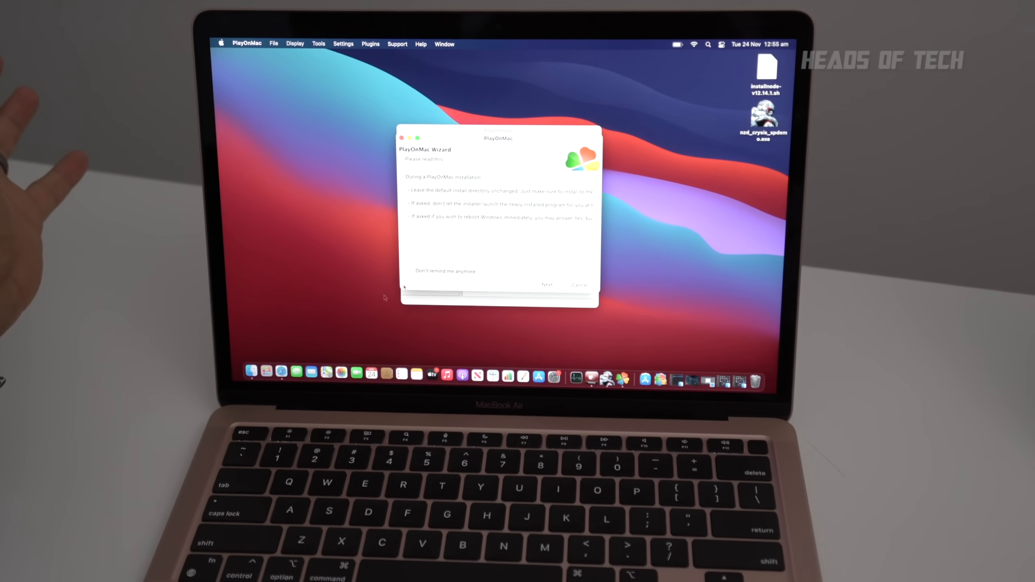
click(547, 285)
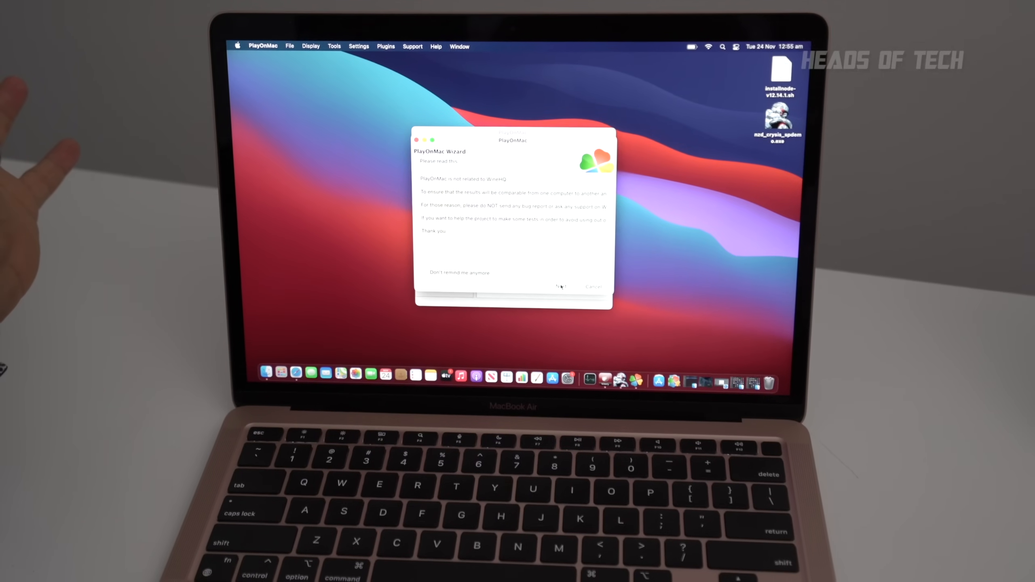
click(561, 287)
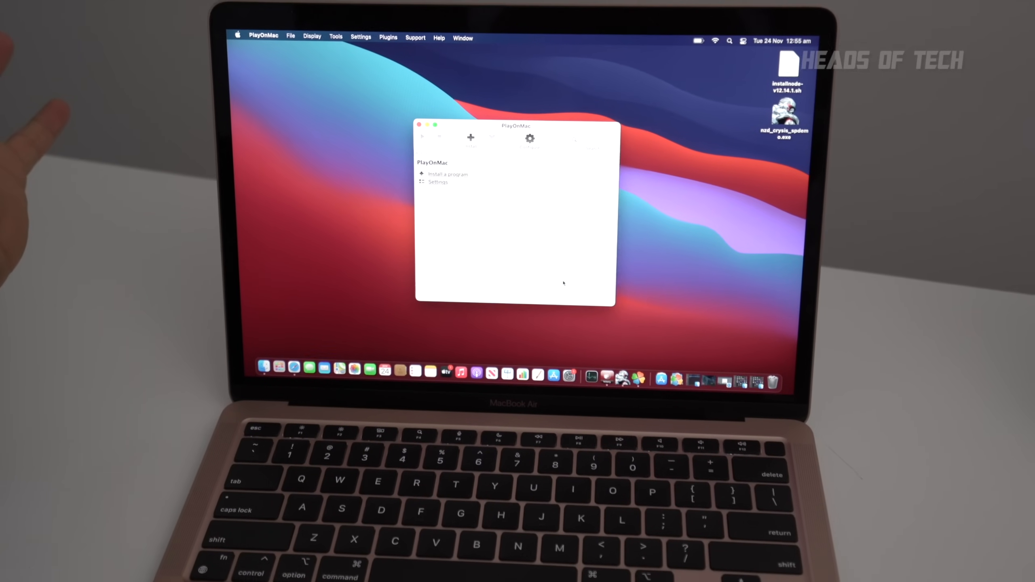
click(449, 174)
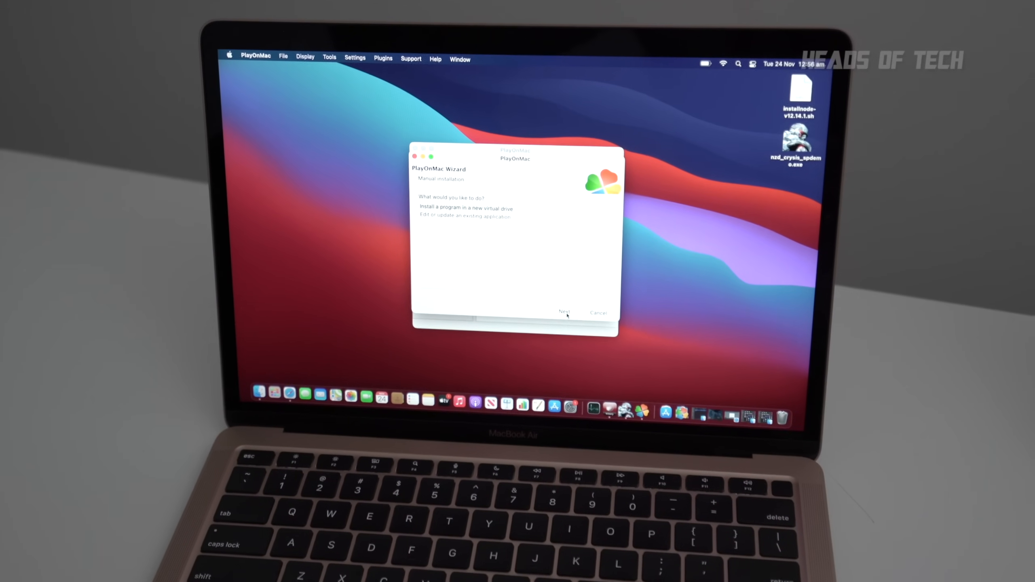
Create a new 64-bit virtual drive named 'Crysis'
click(564, 312)
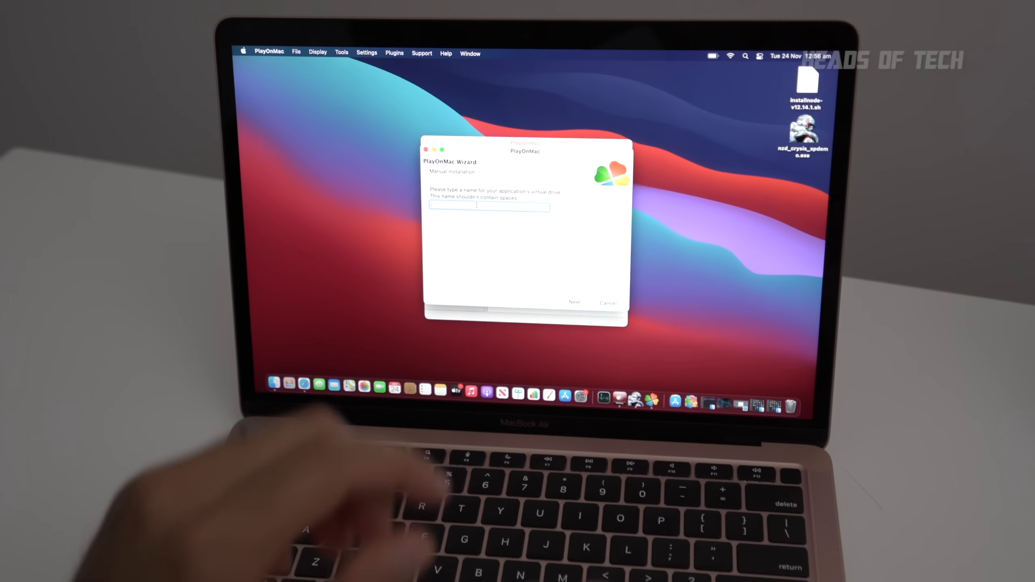
text(Crysis)
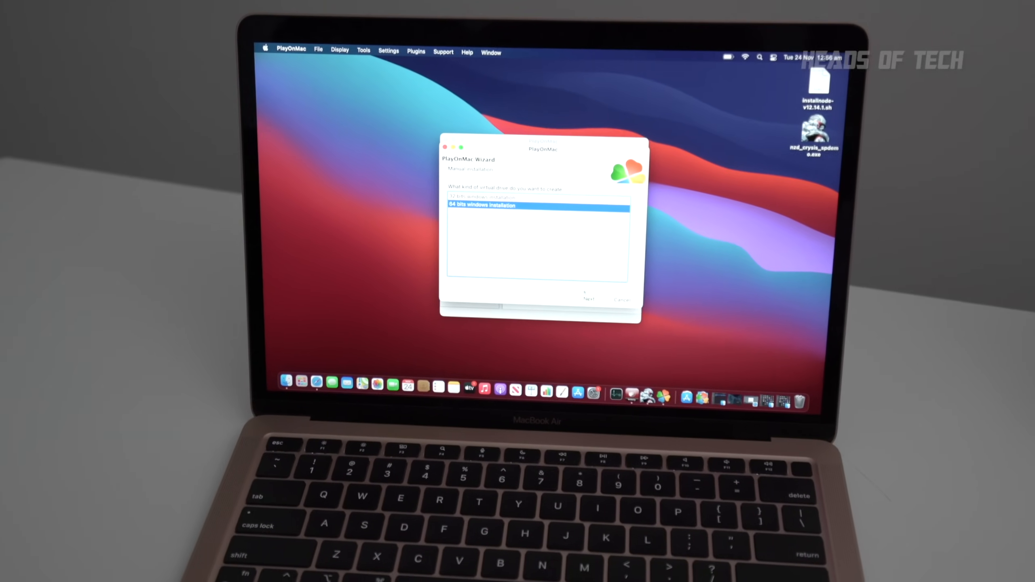
click(589, 299)
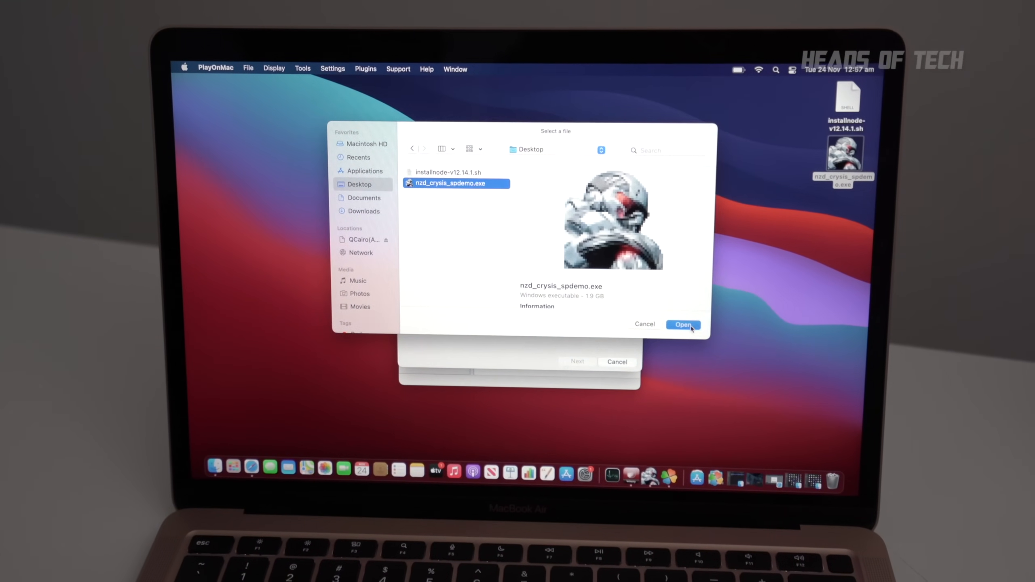
Load nzd_crysis_spdemo.exe as the installer
click(682, 324)
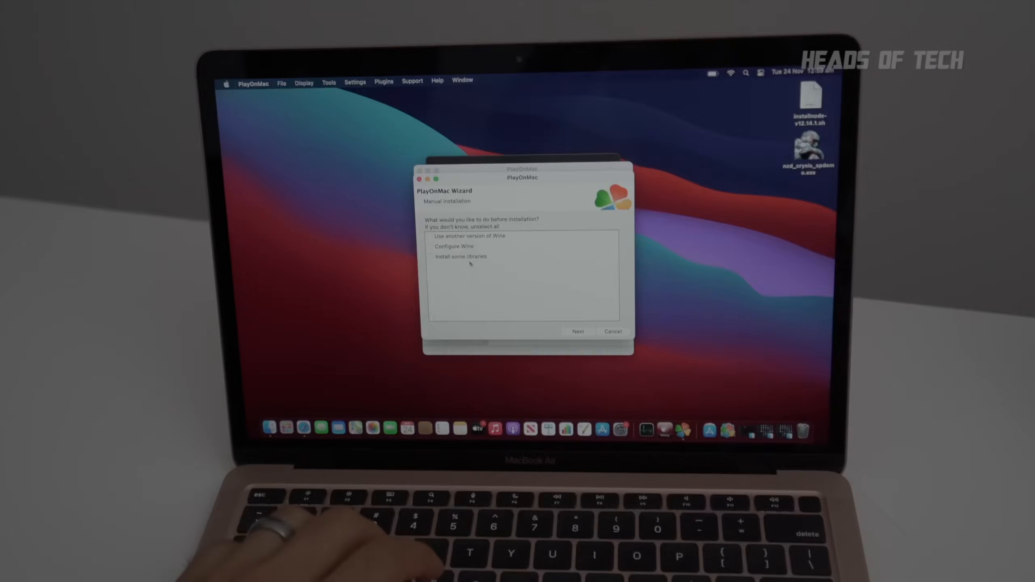
Skip extra options, confirm 64-bit Windows installation, and erase the existing Crysis drive
click(577, 331)
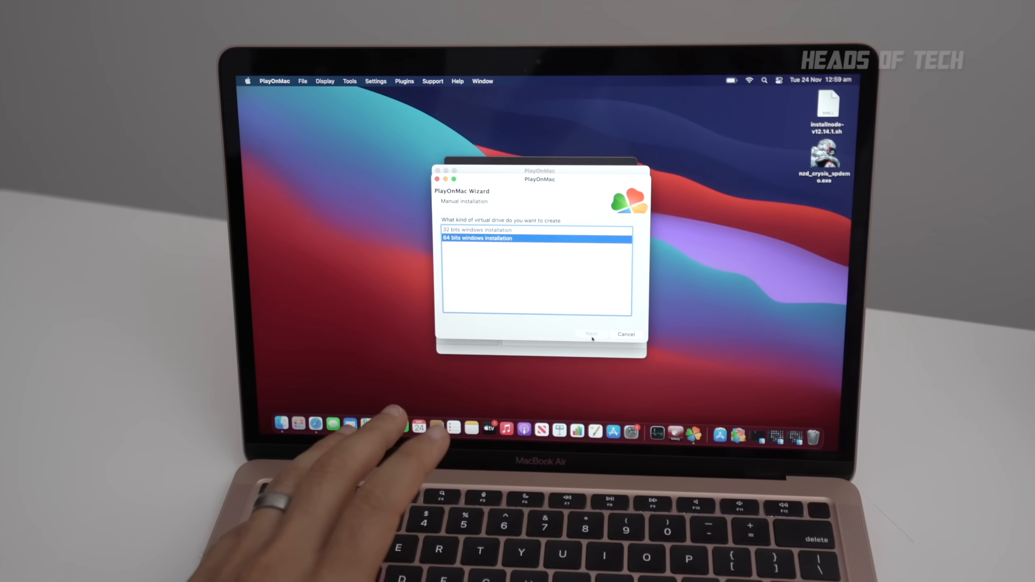
click(589, 334)
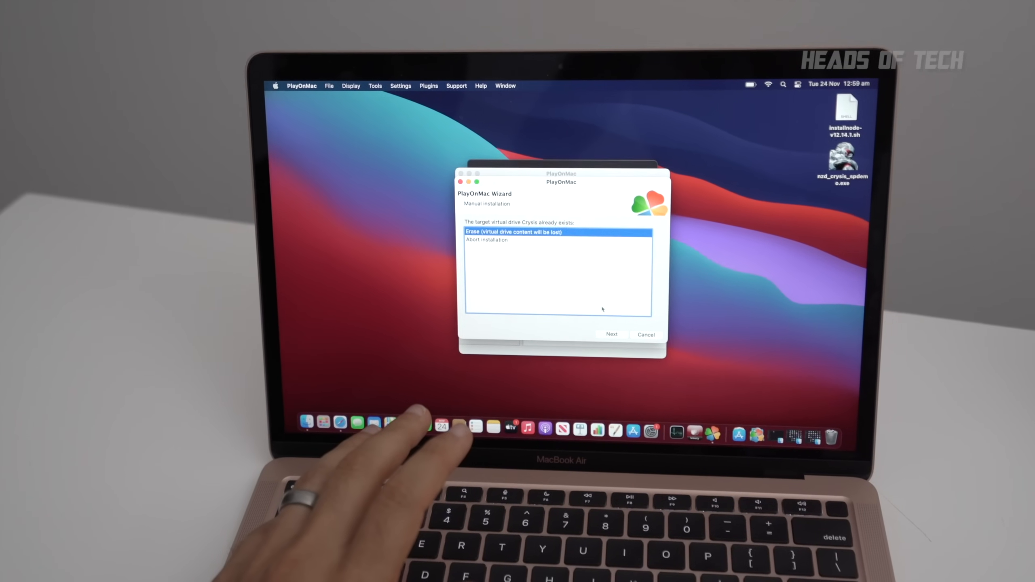
click(611, 334)
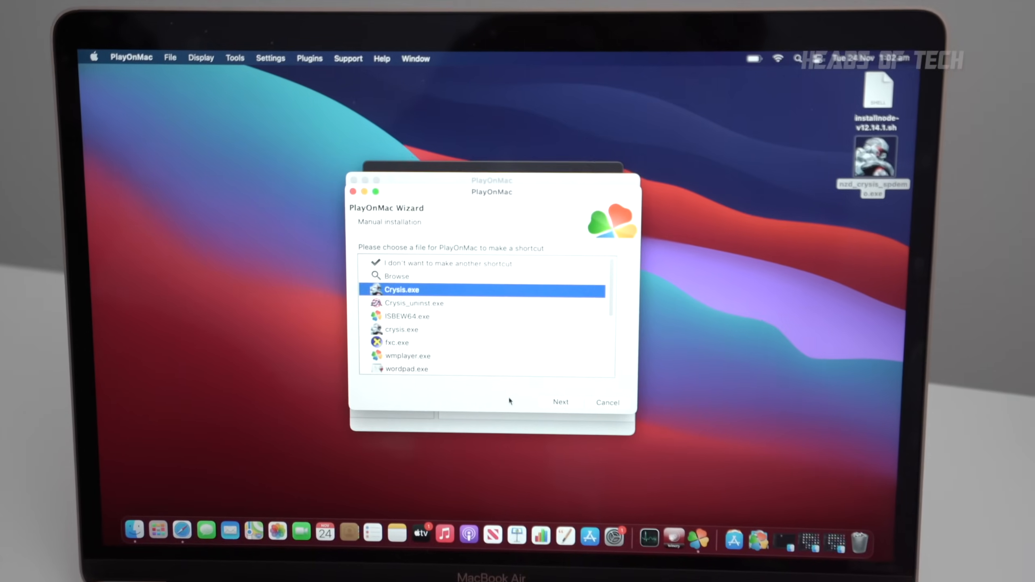
Create a desktop shortcut for Crysis.exe named 'Crysis' and finish the wizard
click(559, 402)
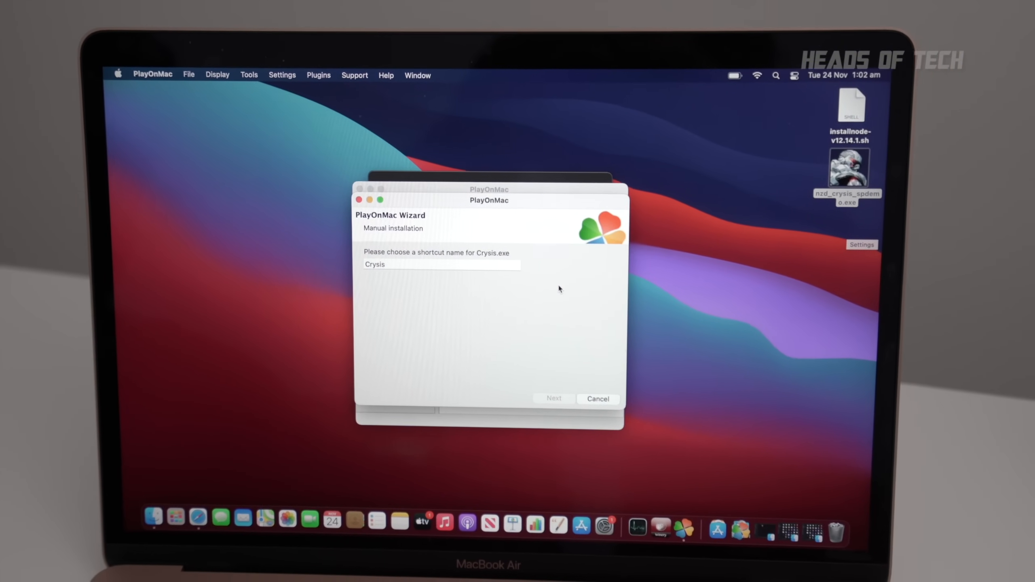
click(553, 397)
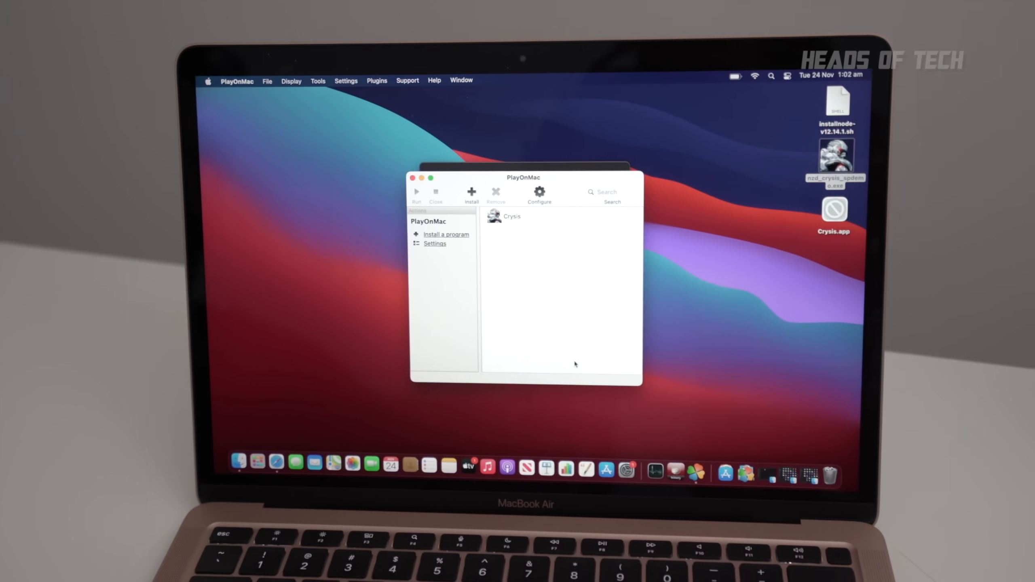
click(511, 216)
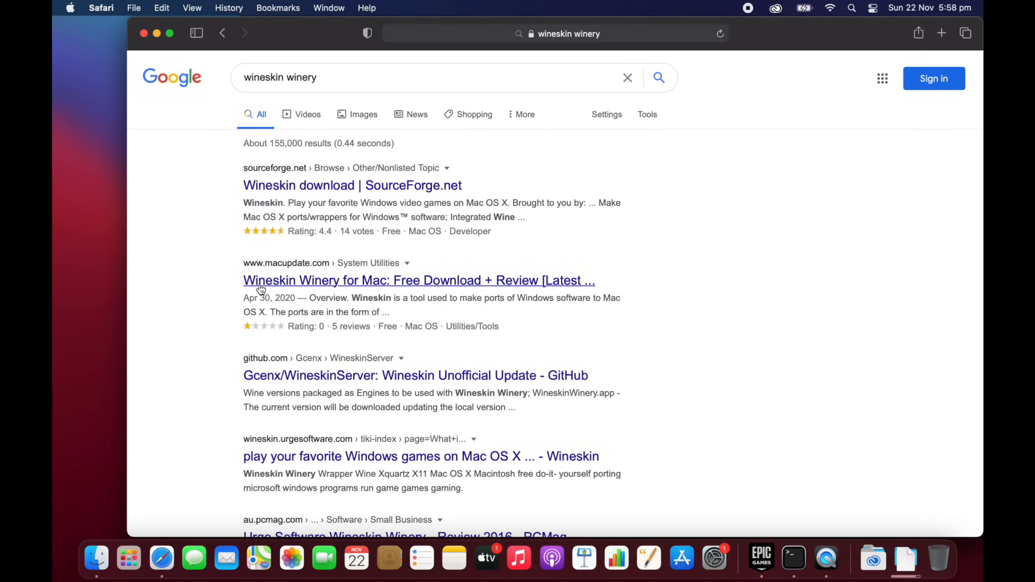
Open the Gcenx/WineskinServer GitHub result from the Google results
click(415, 375)
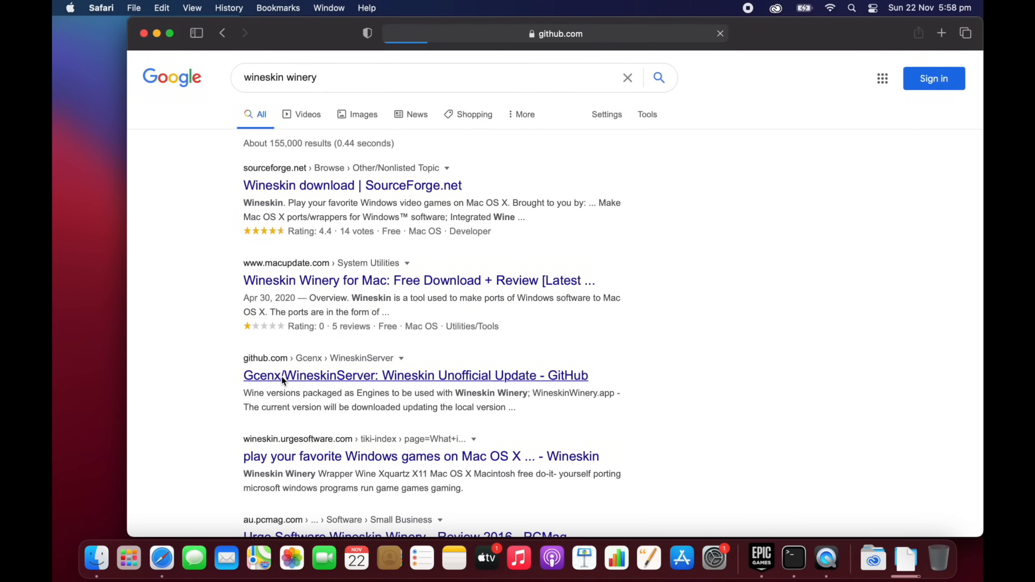
click(415, 375)
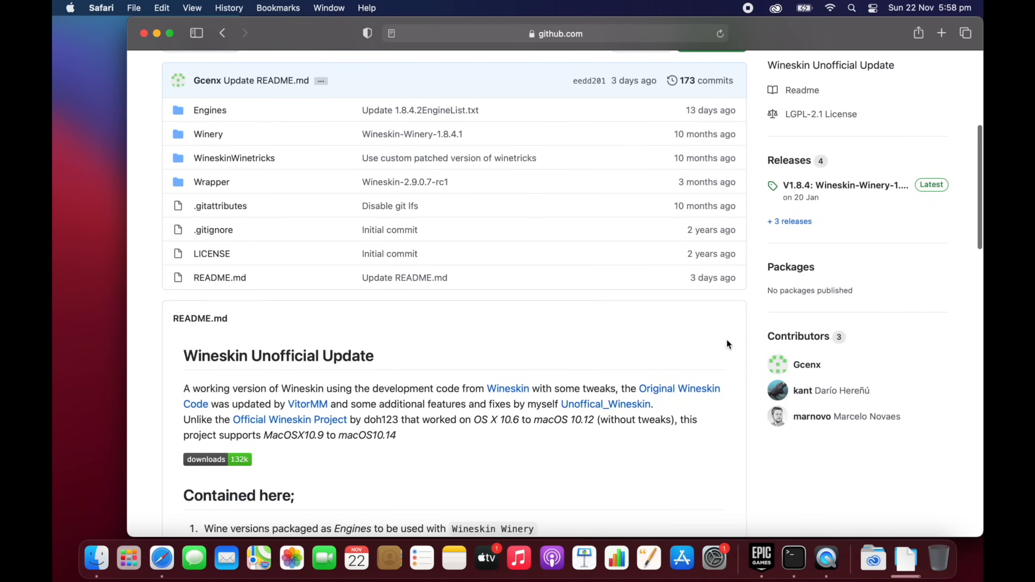
mouse_move(806, 169)
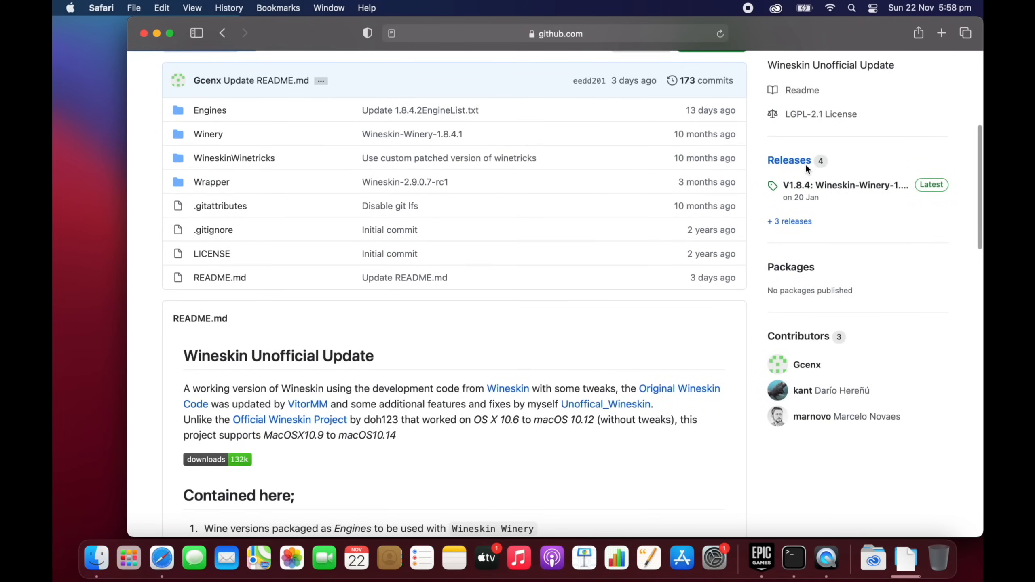